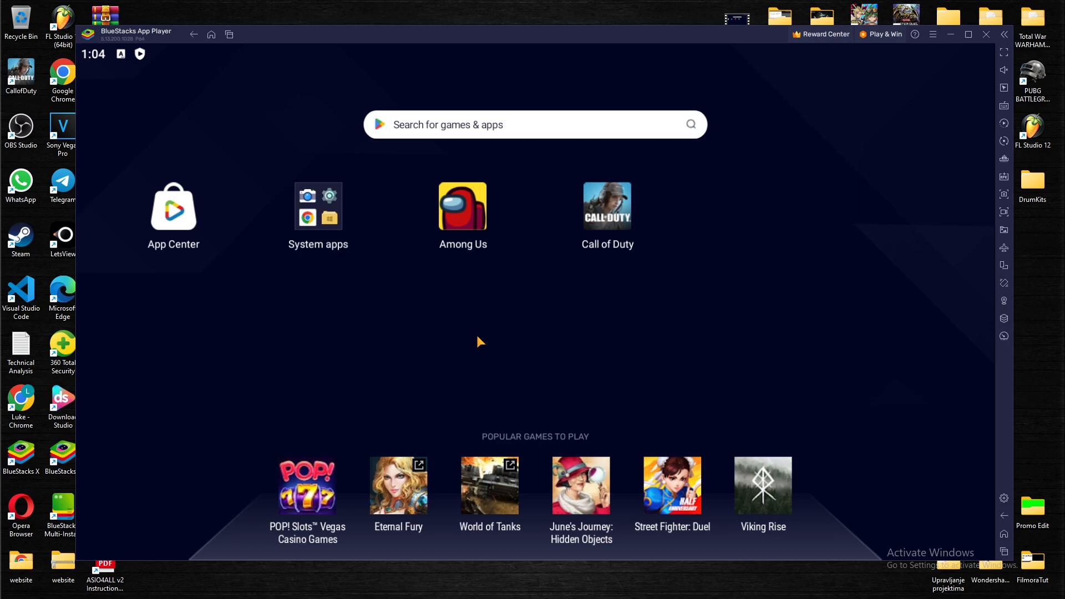
mouse_move(464, 223)
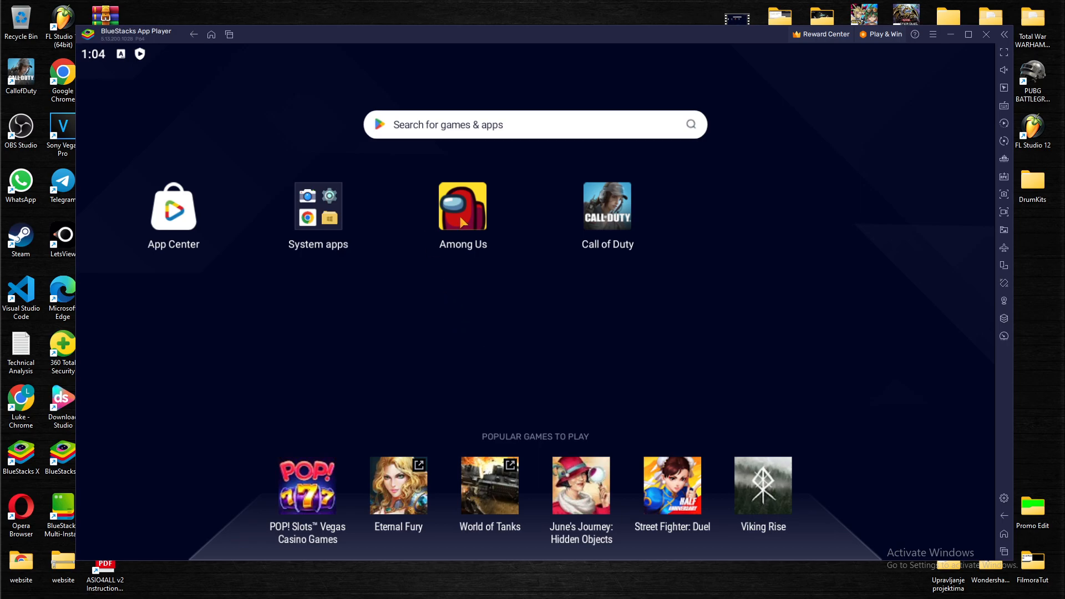
Step: Launch Among Us, dismiss the disconnect message and host a Classic game on The Skeld
left_click(463, 207)
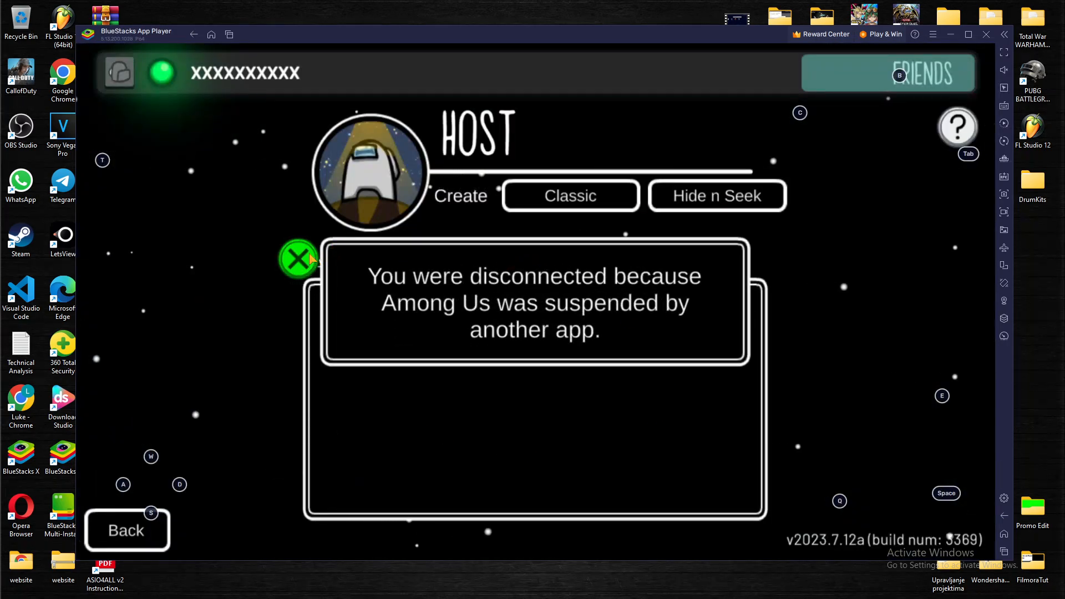
left_click(299, 260)
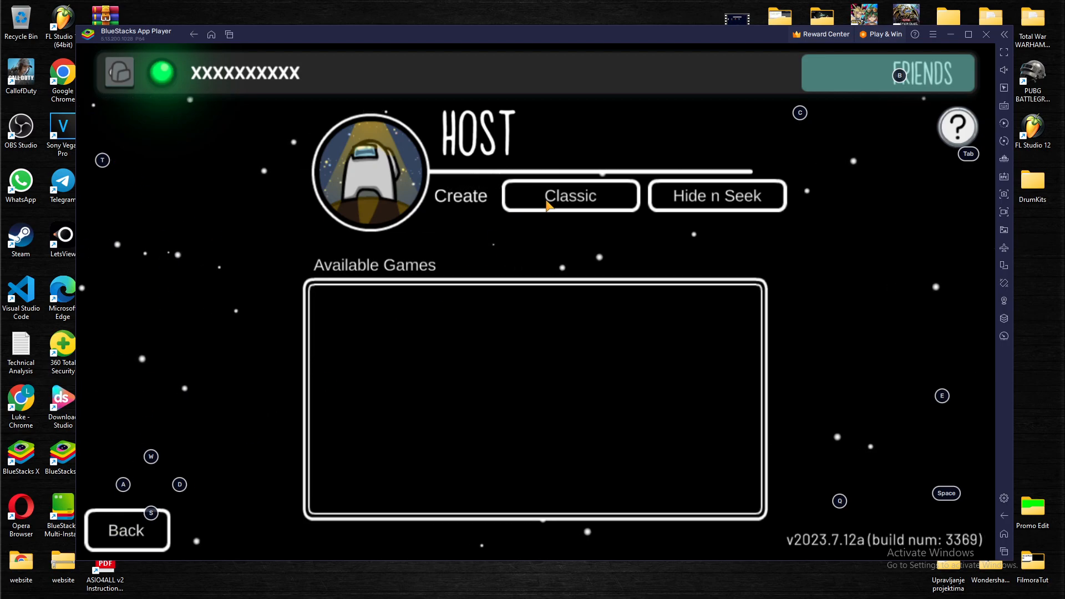
left_click(569, 196)
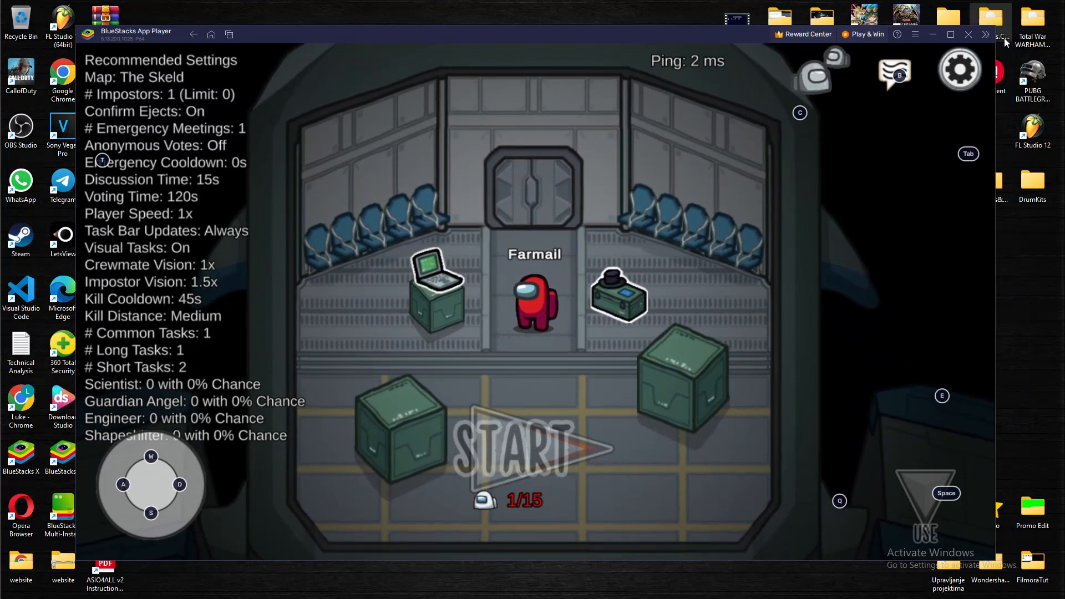
Step: Expand the right sidebar and bring up the Game controls settings over the lobby
left_click(986, 35)
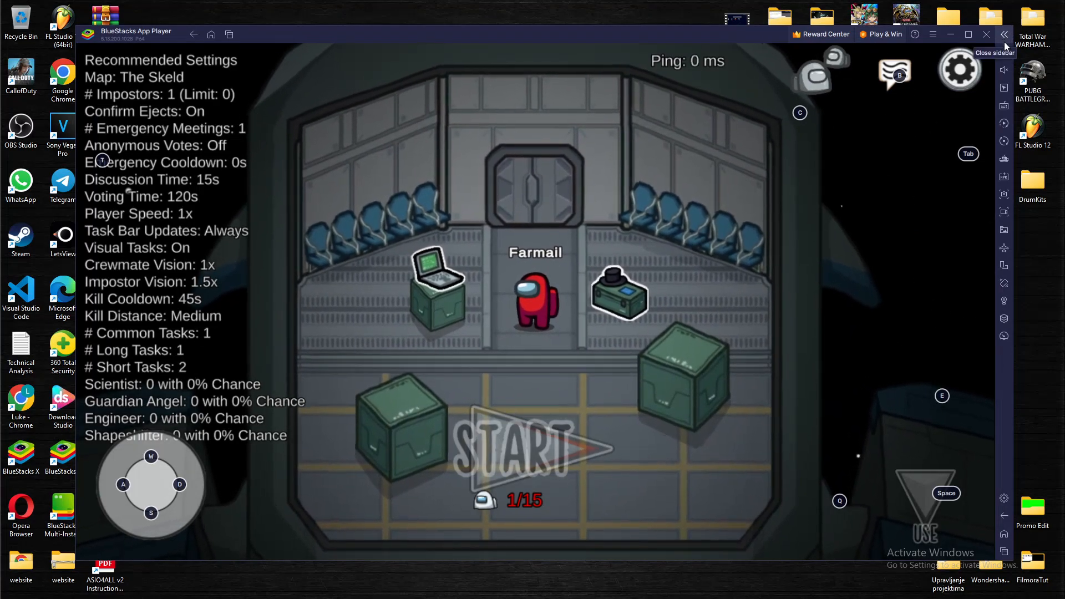
mouse_move(1004, 106)
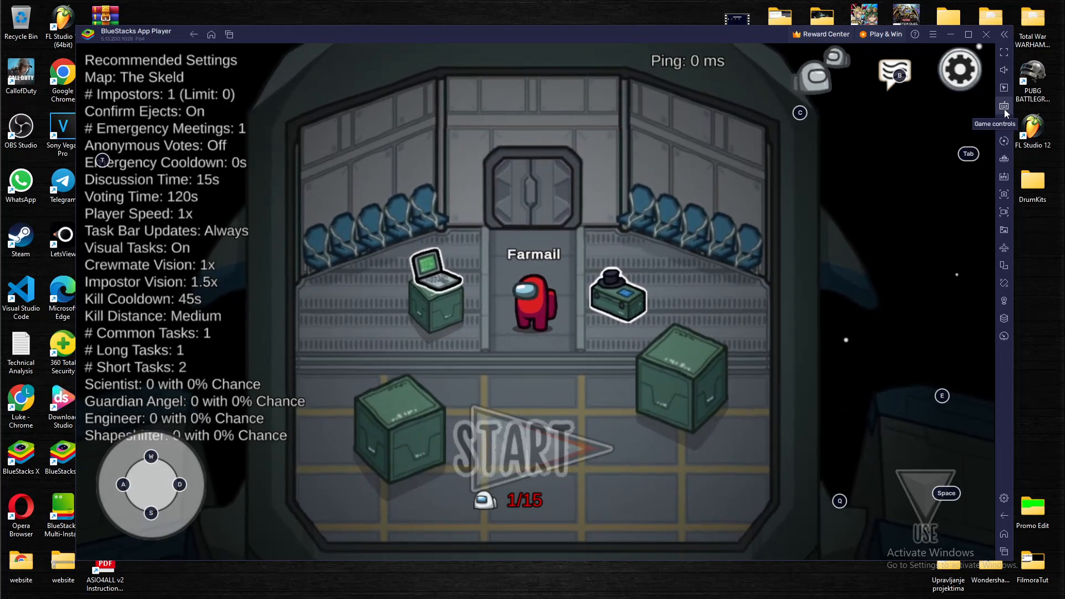
left_click(1005, 107)
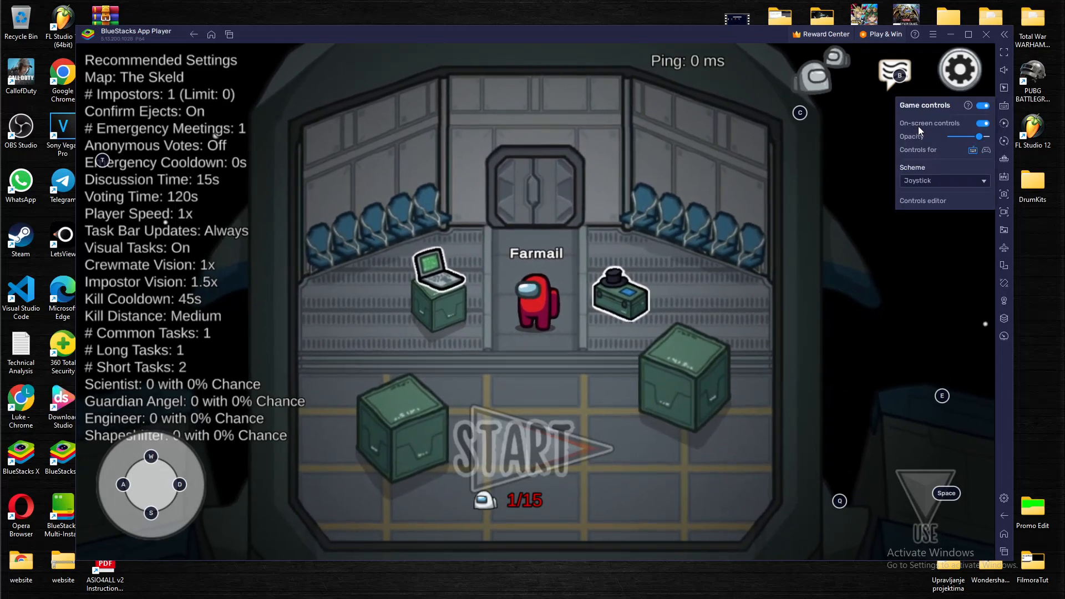
left_click(984, 123)
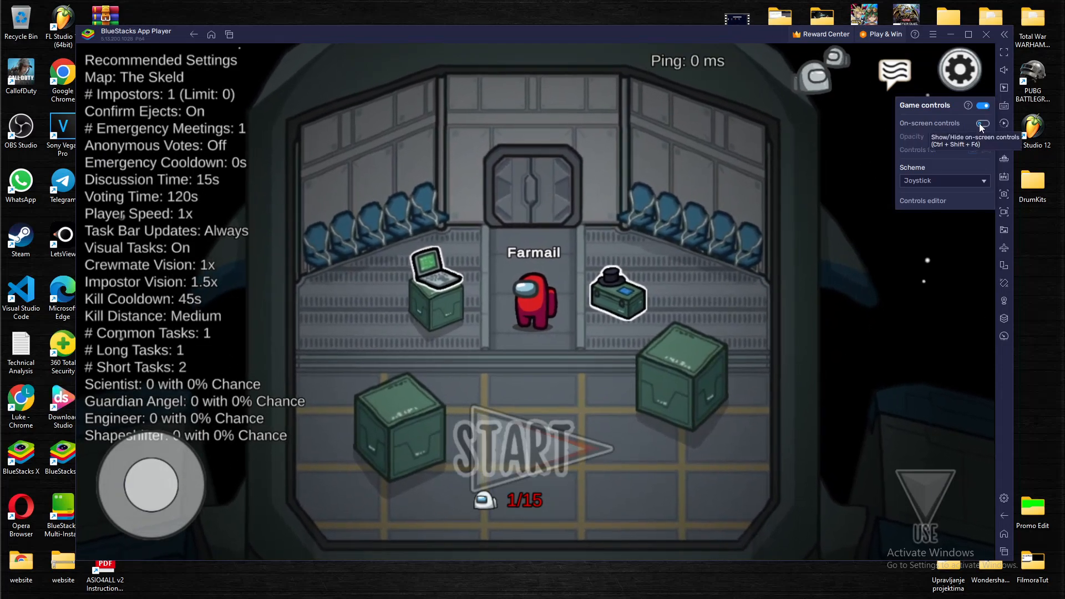
left_click(981, 123)
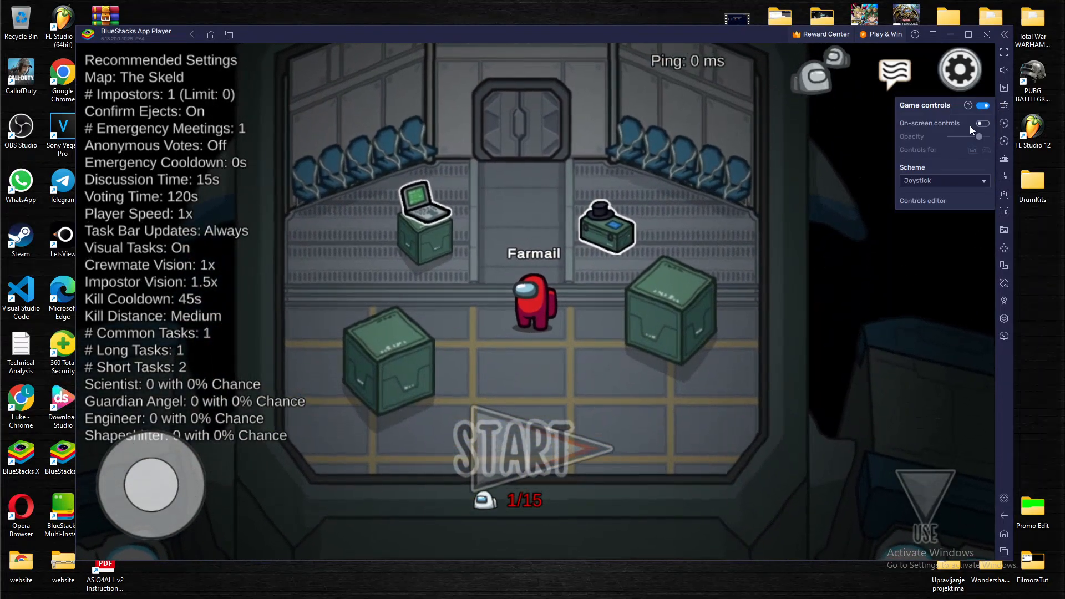
left_click(982, 123)
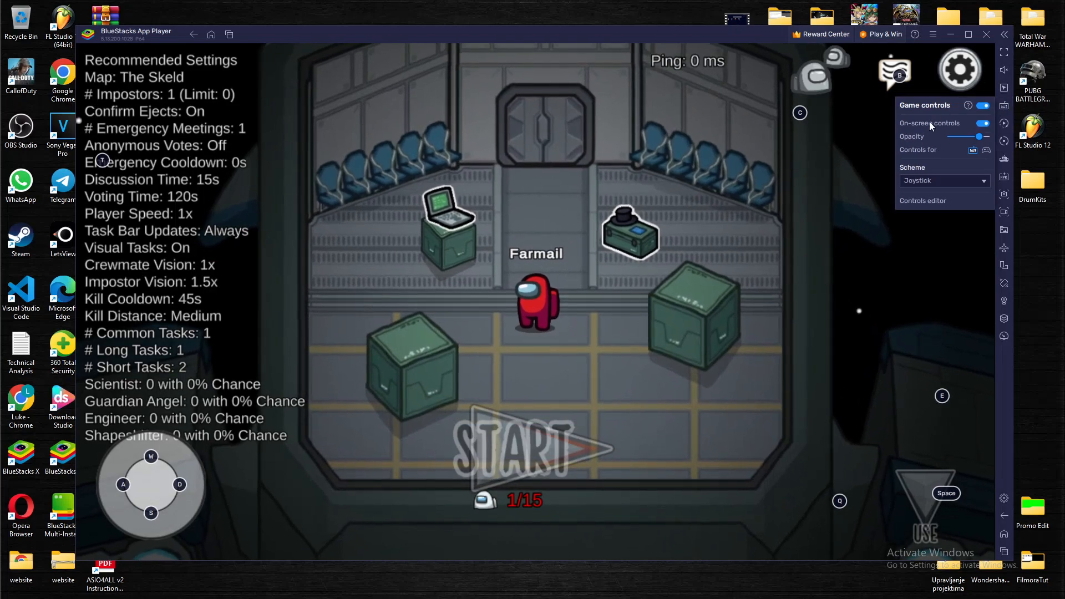
Step: Switch off On-screen controls, then walk the red crewmate around the lobby with the joystick
left_click(983, 123)
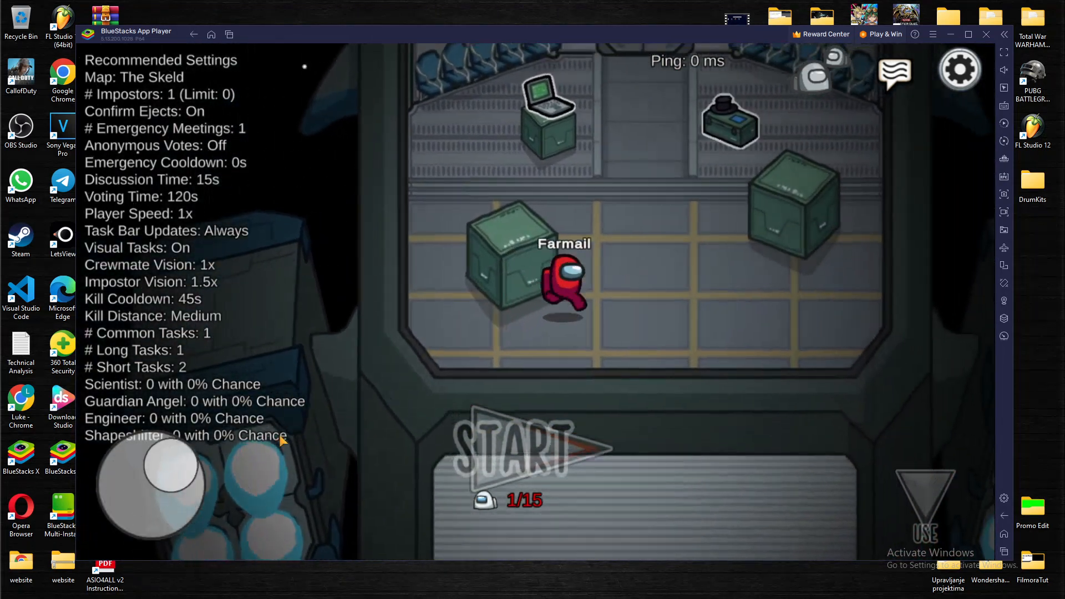
left_click_drag(180, 452, 151, 482)
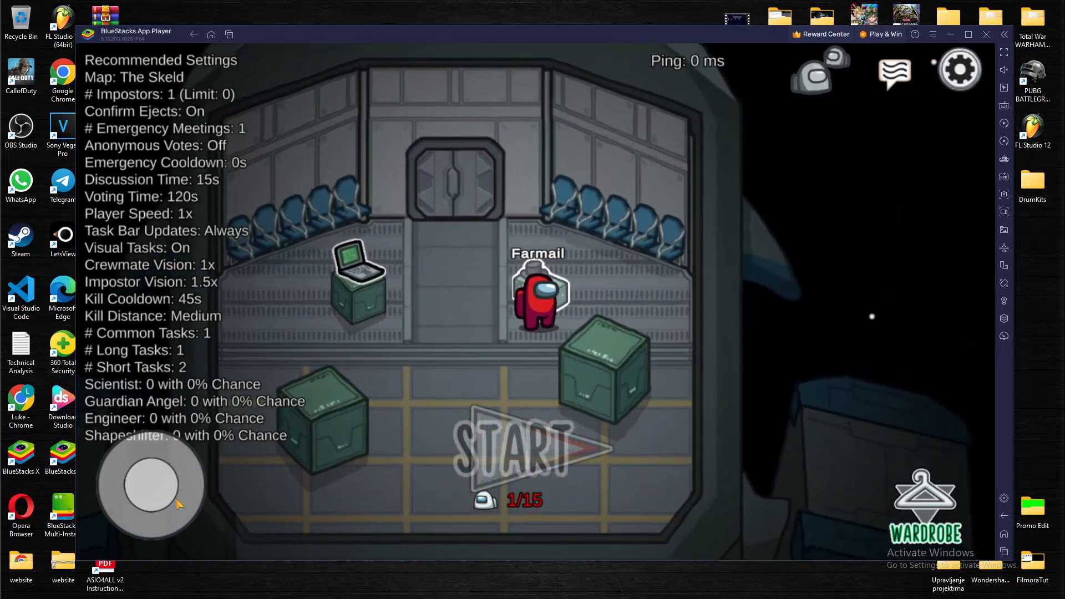